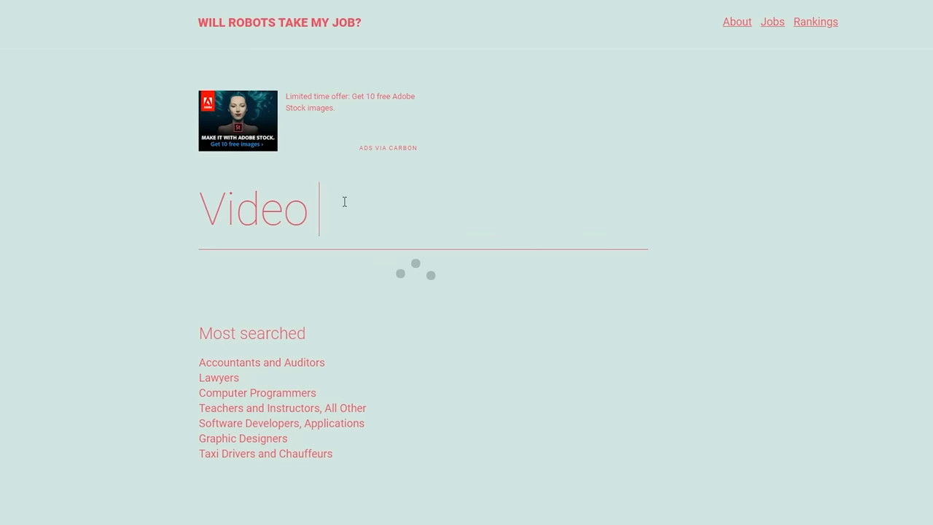
# Search 'Video editor' on Will Robots Take My Job and pick the matching occupation.
pyautogui.write('editor')
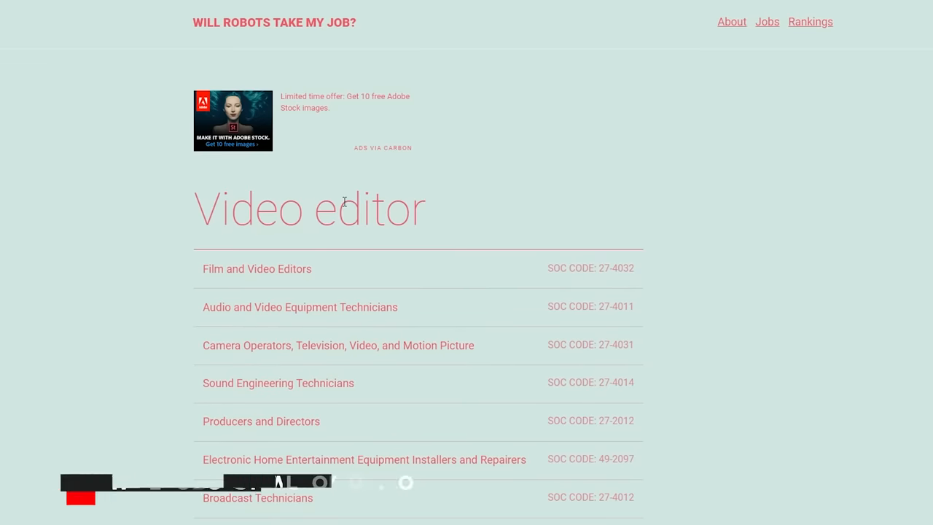
pyautogui.click(257, 268)
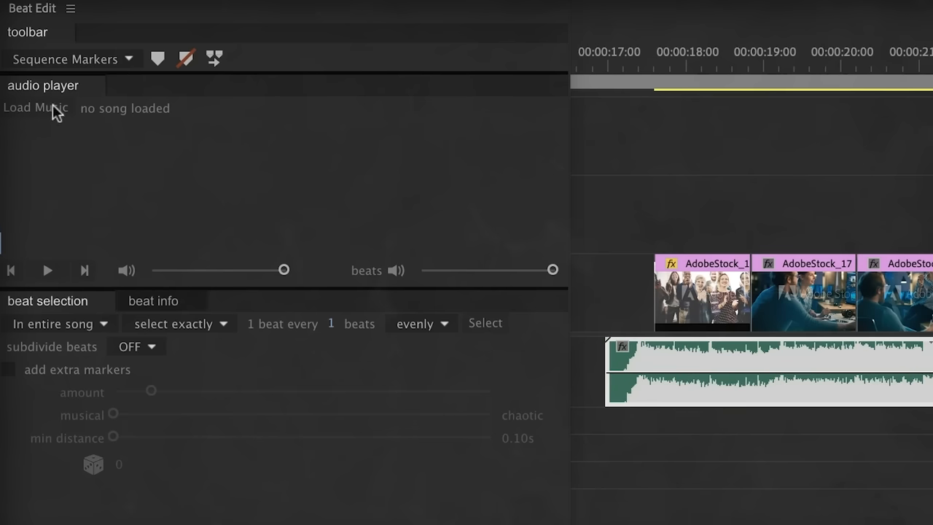
# Load a song into the Beat Edit panel for beat detection.
pyautogui.click(35, 108)
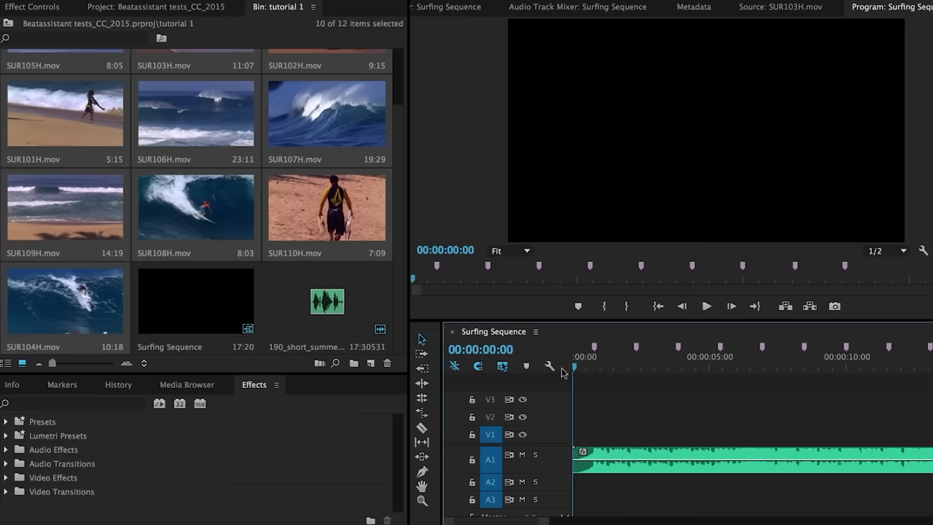
# Automate the selected surf clips to the sequence, placed at unnumbered markers.
pyautogui.click(319, 364)
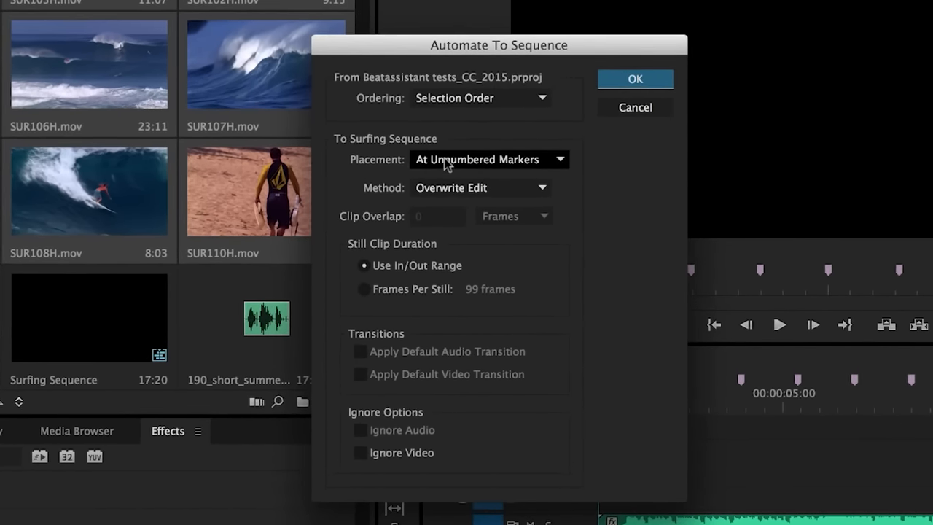
pyautogui.click(634, 78)
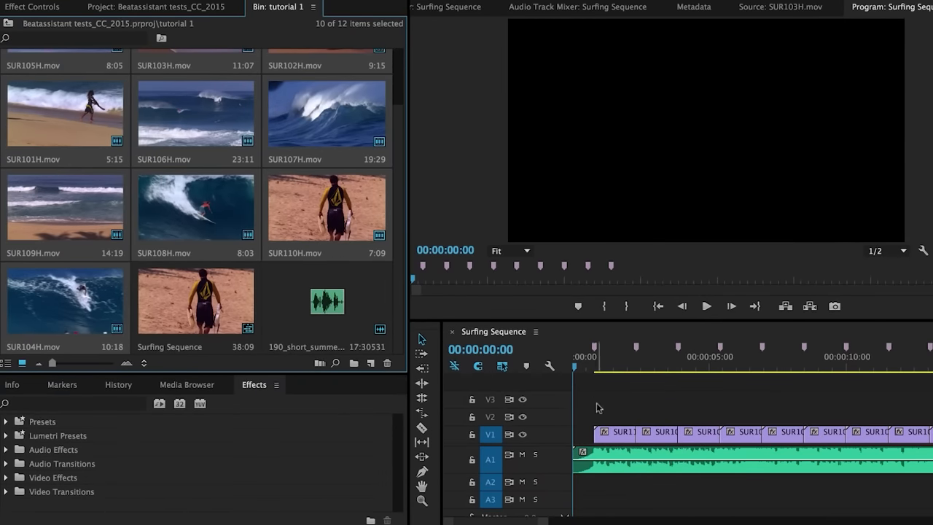
pyautogui.click(706, 384)
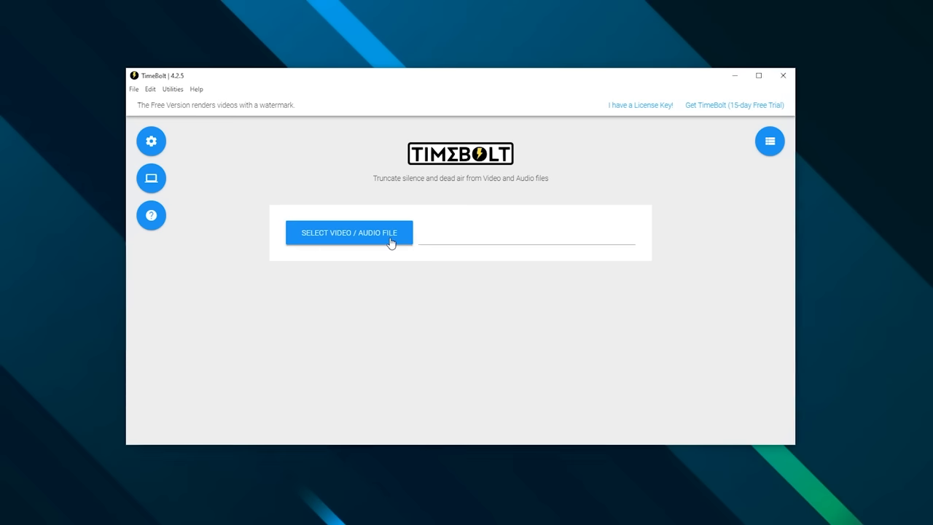
# Choose the video or audio file for TimeBolt to process.
pyautogui.click(348, 233)
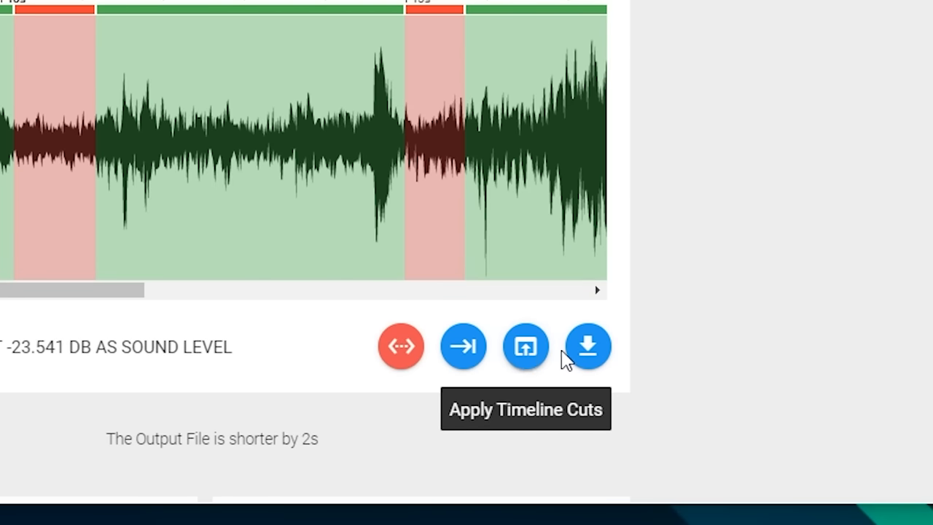
pyautogui.moveTo(588, 346)
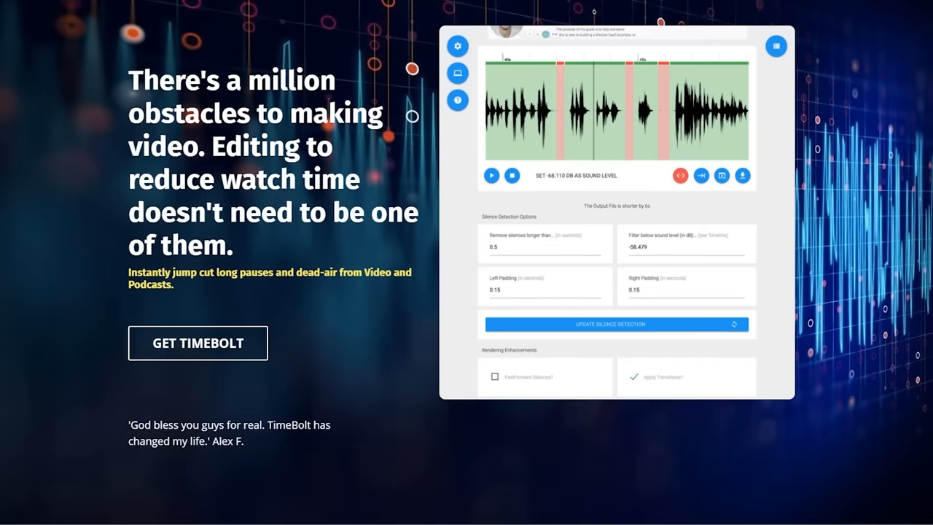
pyautogui.scroll(-3)
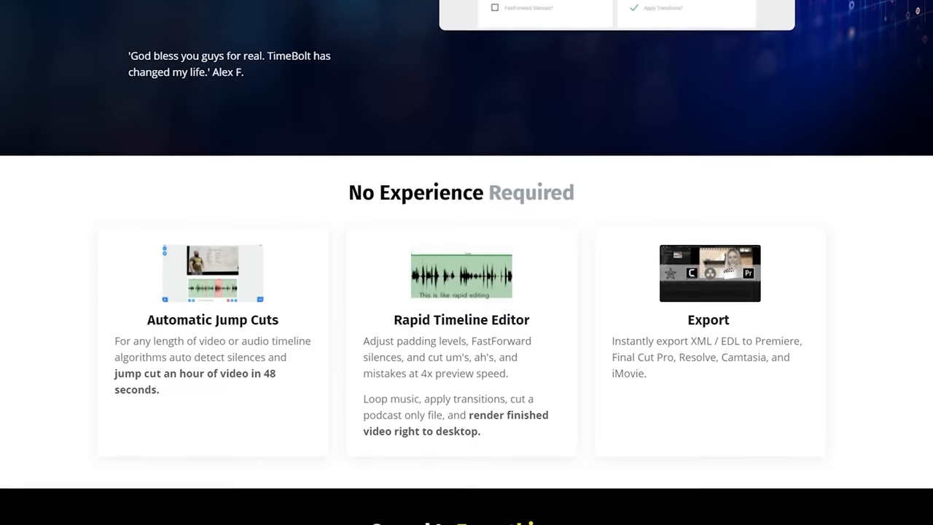
pyautogui.scroll(-3)
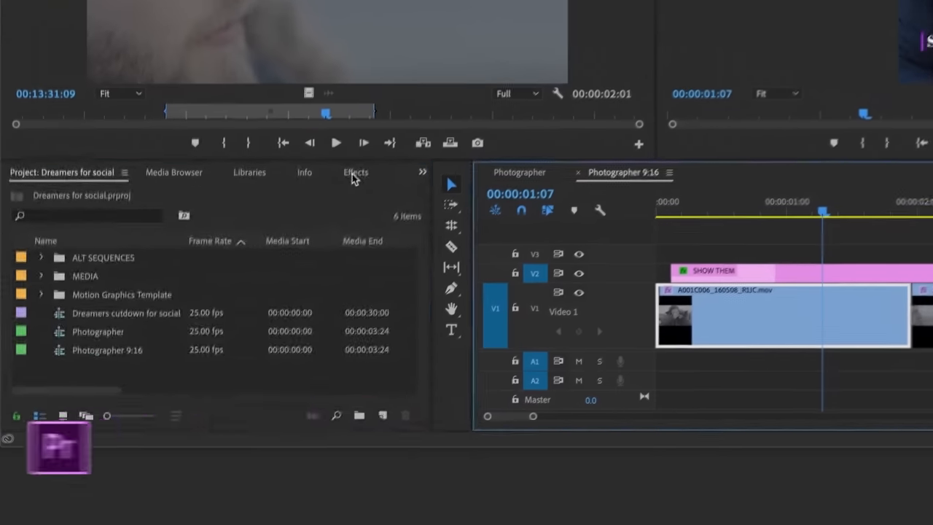
# Search the Effects panel for 'auto re' to find Auto Reframe Sequence.
pyautogui.click(355, 173)
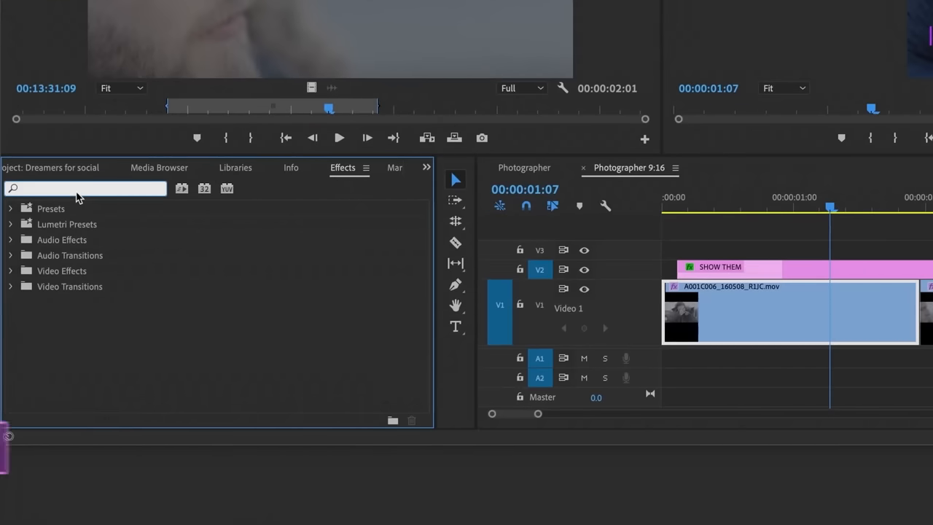
pyautogui.write('auto re')
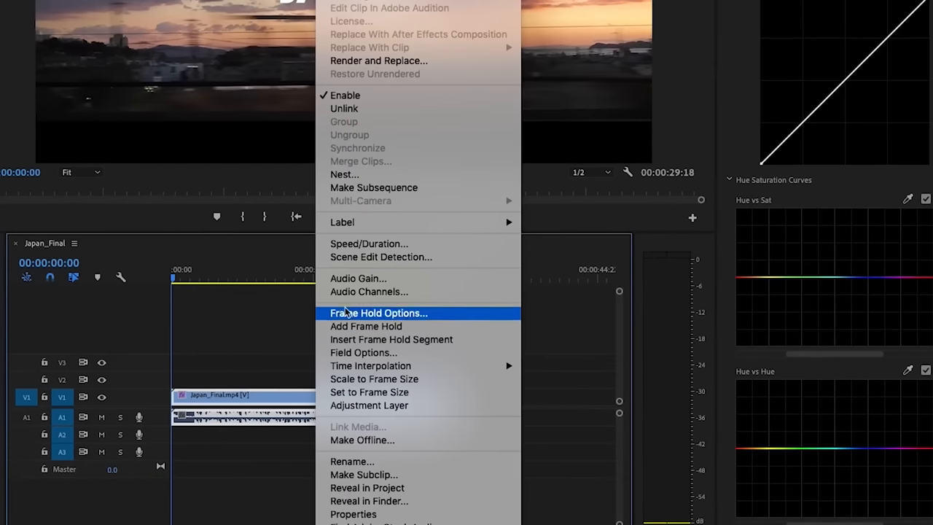
# Run Scene Edit Detection on the clip with a bin of subclips, and analyze.
pyautogui.click(380, 256)
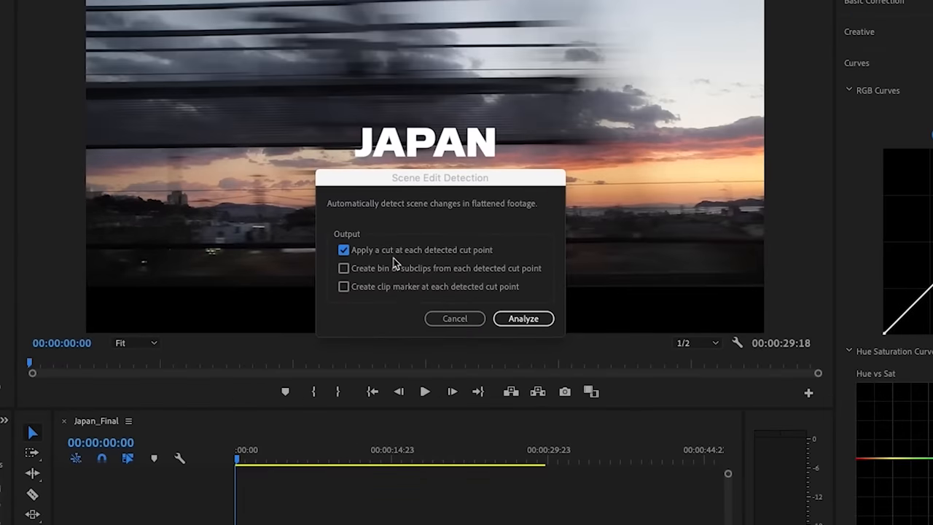
pyautogui.moveTo(347, 277)
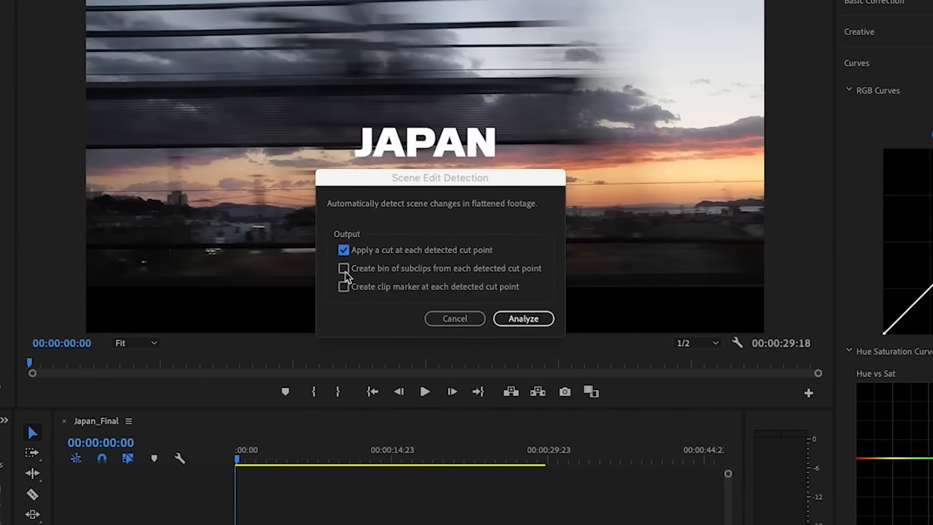
pyautogui.click(343, 267)
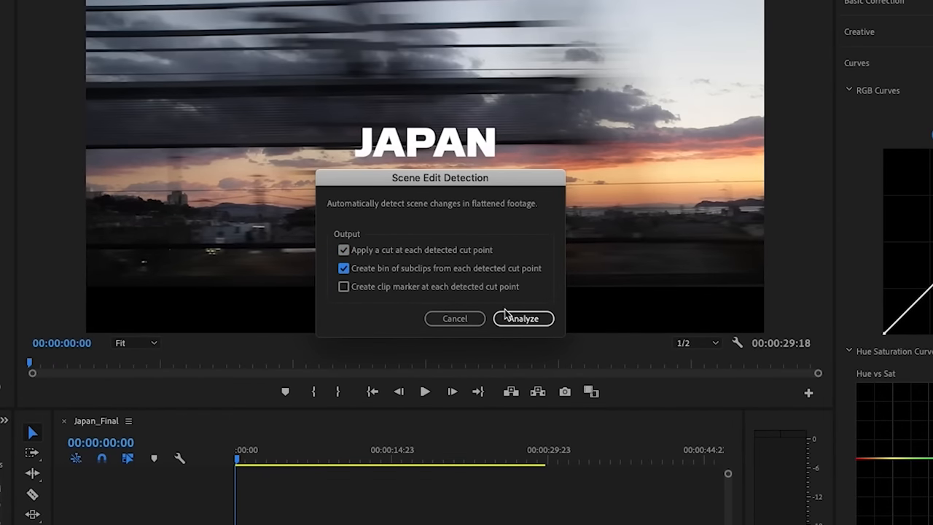
pyautogui.click(522, 318)
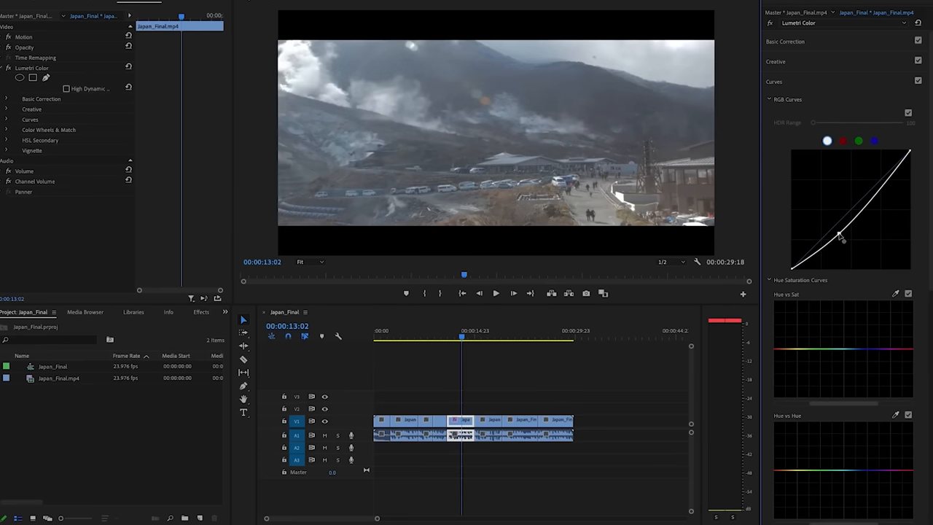
# Darken the clip's midtone curve, then rerun Scene Edit Detection creating a subclip bin.
pyautogui.moveTo(839, 233); pyautogui.dragTo(871, 188)
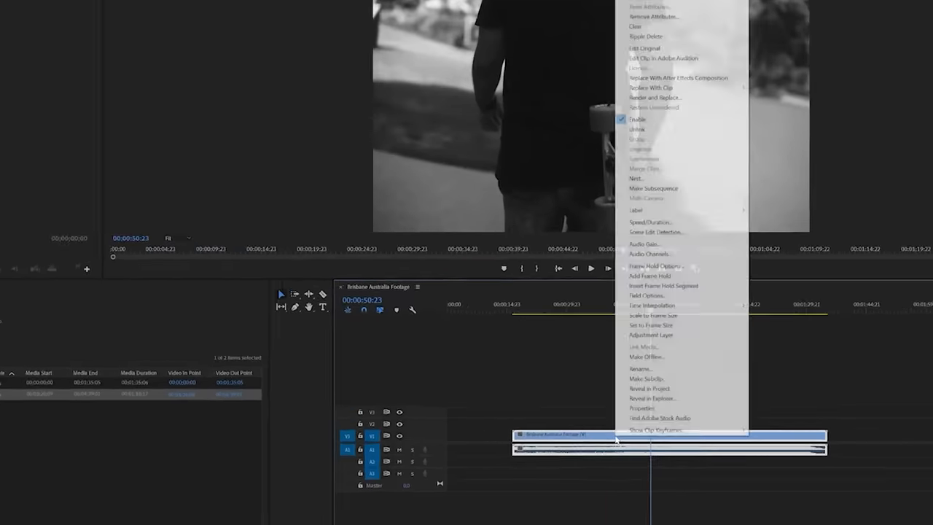
pyautogui.click(654, 232)
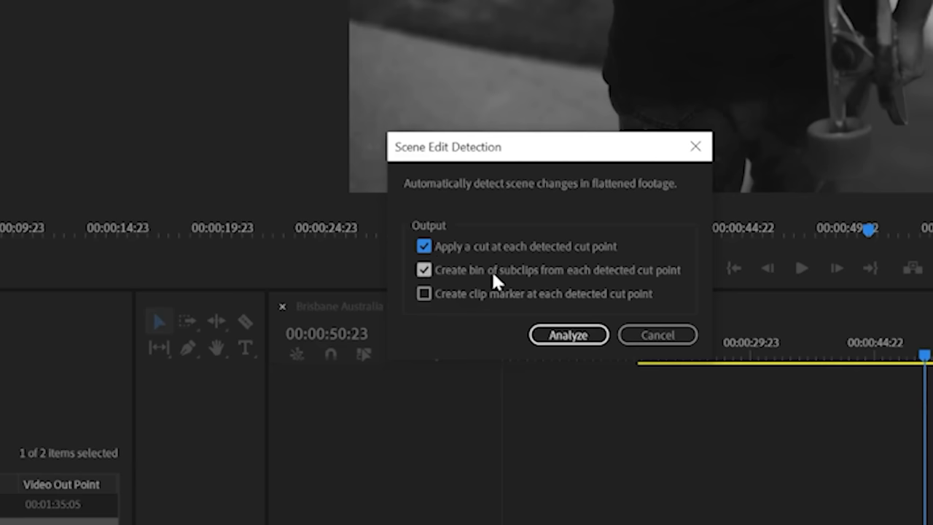
pyautogui.click(568, 334)
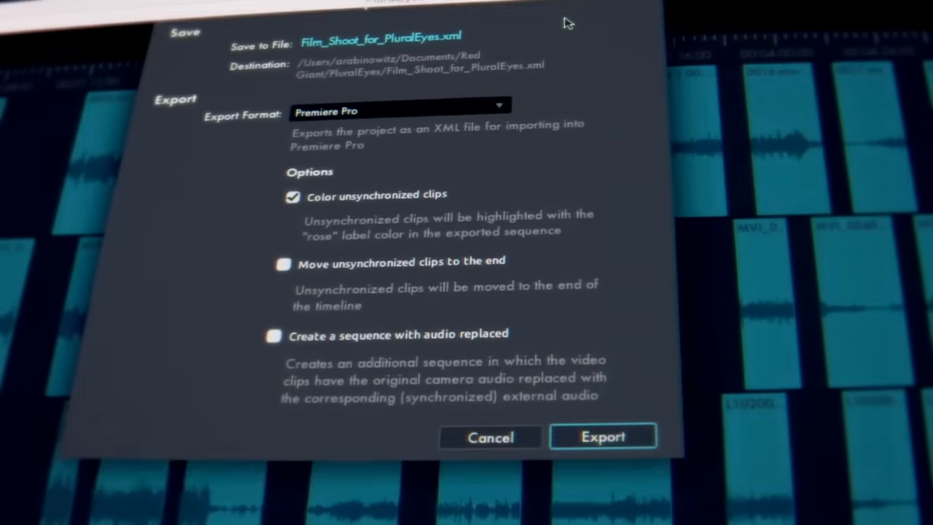
# Synchronize and export the PluralEyes timeline, then synchronize MVI_5352.MP4 in Premiere.
pyautogui.click(602, 436)
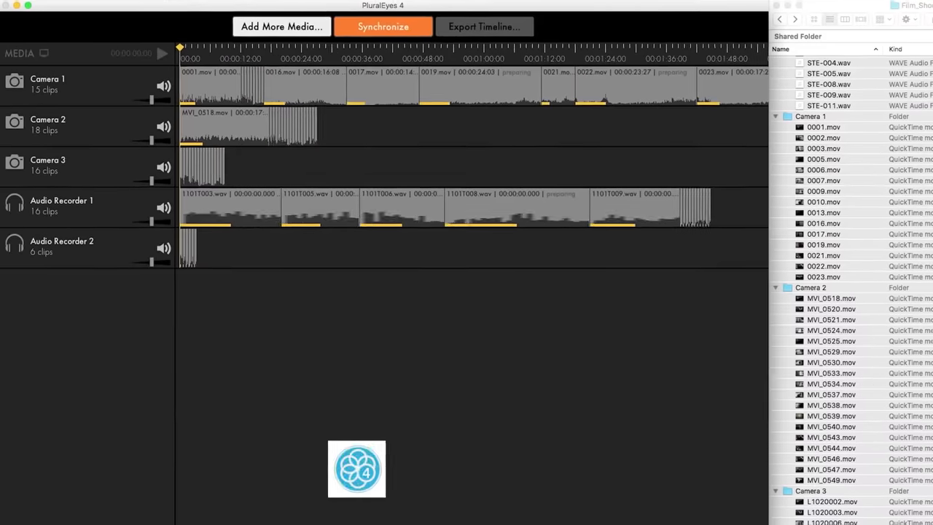
pyautogui.click(383, 26)
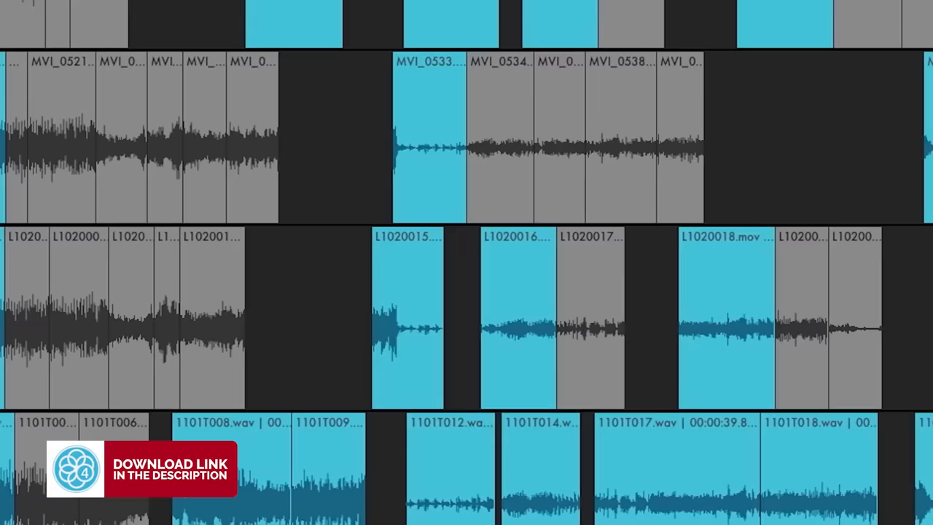
pyautogui.rightClick(575, 371)
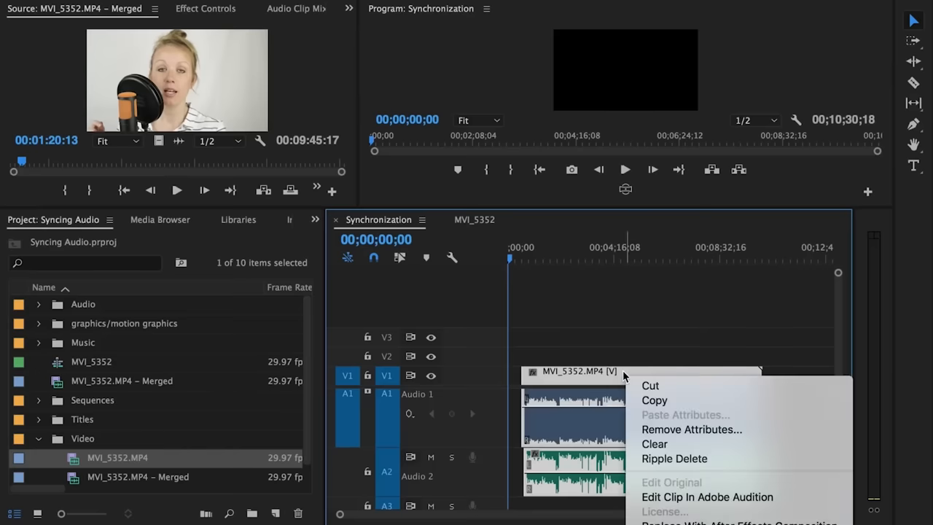
pyautogui.moveTo(802, 382)
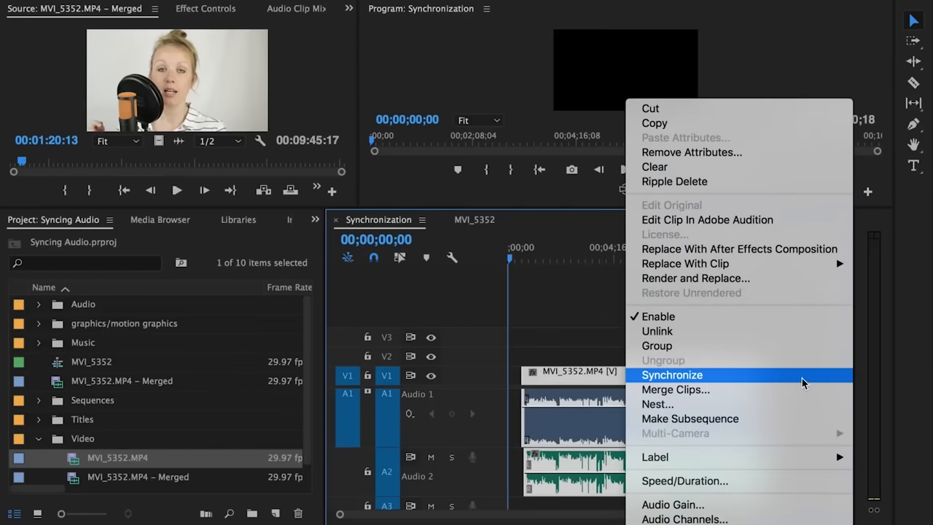
pyautogui.click(672, 375)
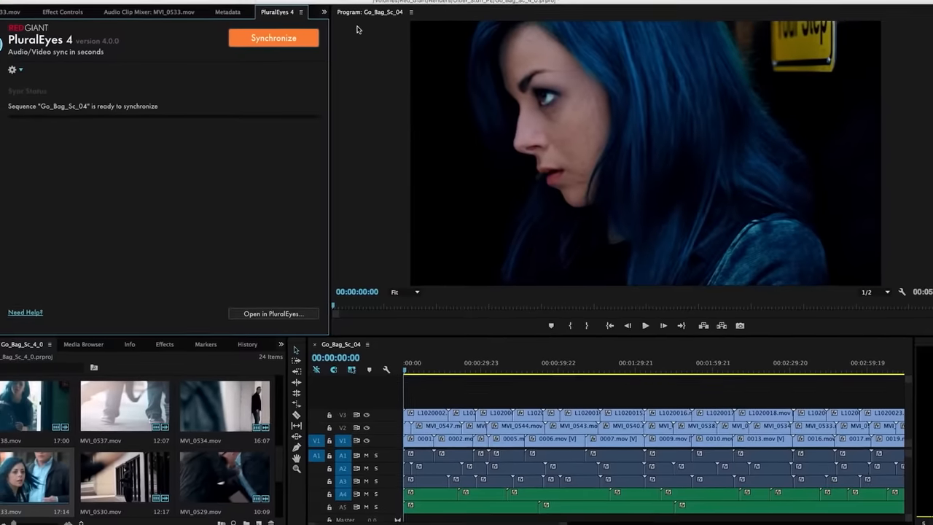
# Synchronize Go_Bag_Sc_04 in the PluralEyes 4 panel, then scroll toward the transcript view.
pyautogui.click(274, 37)
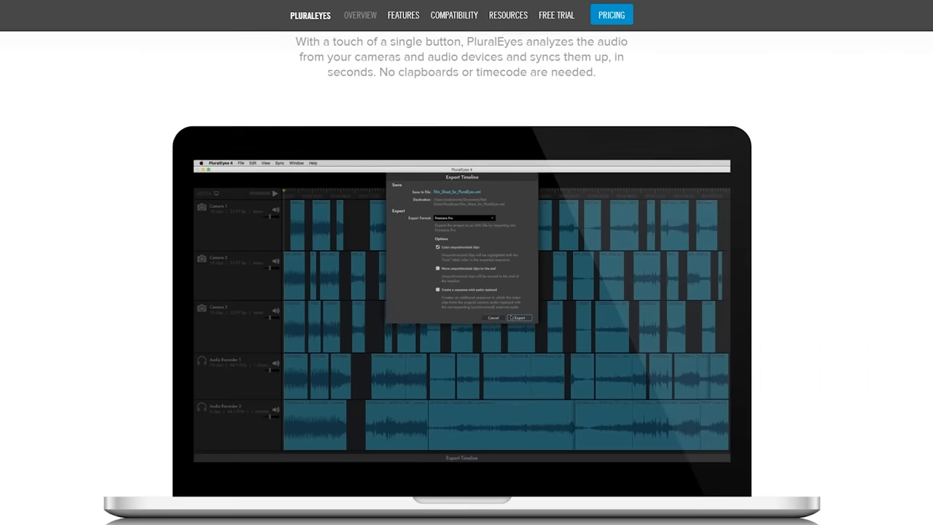
pyautogui.scroll(-3)
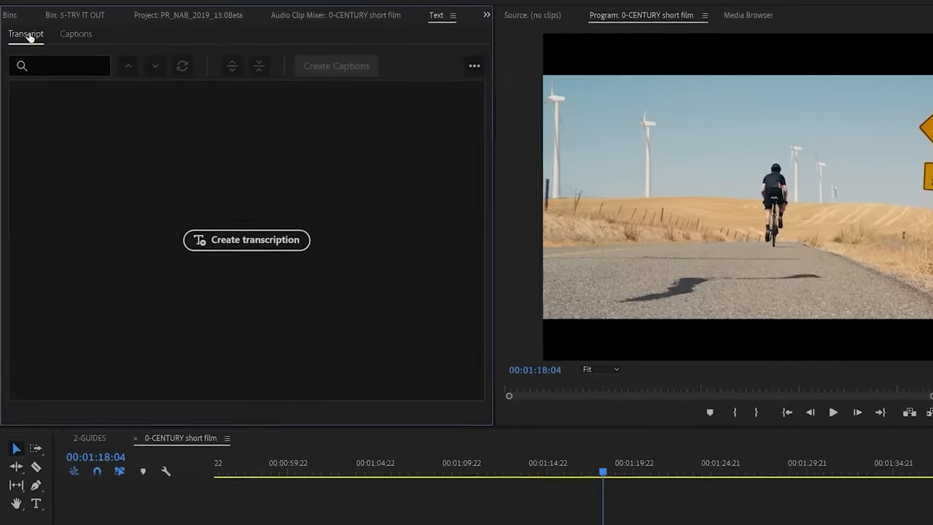
# Transcribe the short film's audio in the cloud and generate captions from the transcript.
pyautogui.click(246, 240)
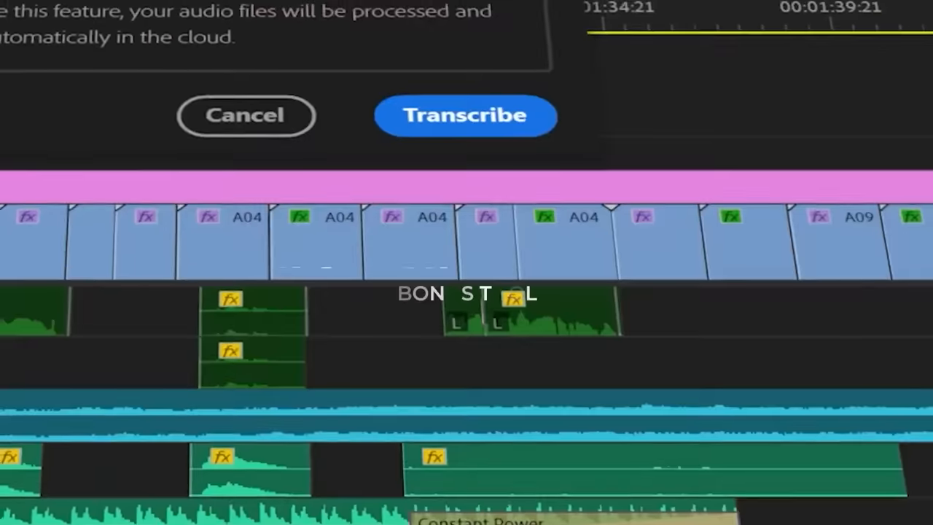
pyautogui.click(465, 116)
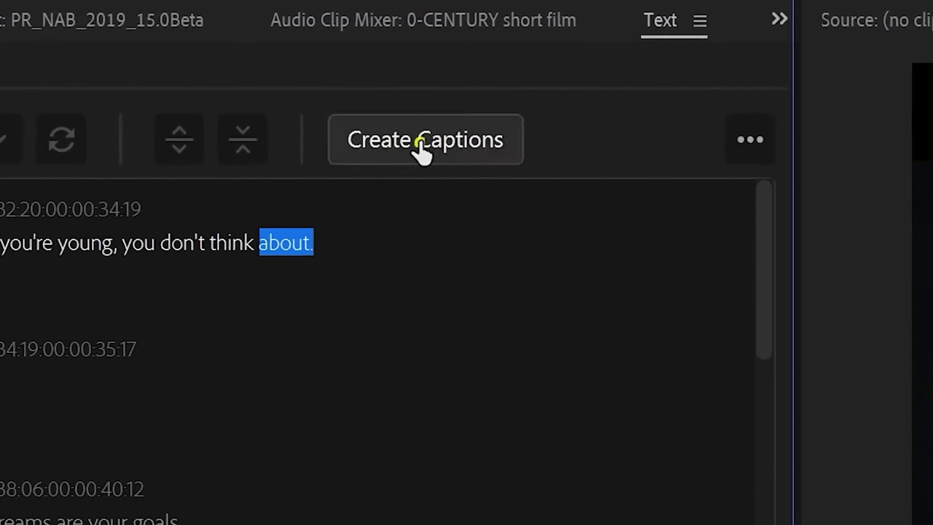
pyautogui.click(425, 139)
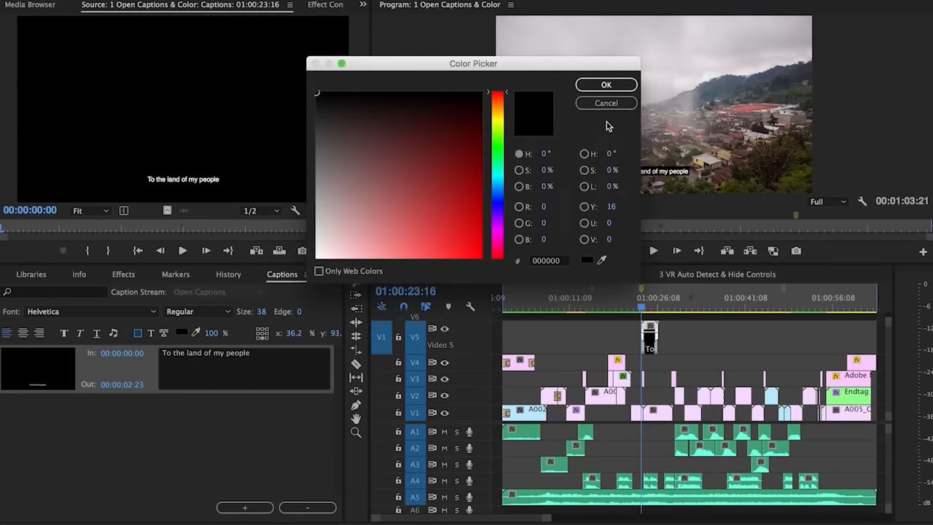
# Close the caption Color Picker.
pyautogui.click(605, 84)
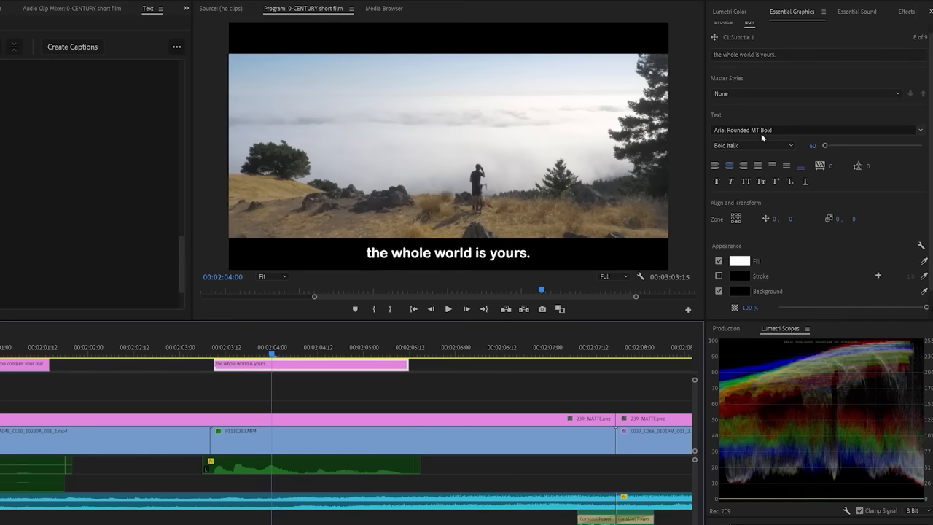
# Apply the thin Cinematic Subtitle master style to the caption text.
pyautogui.click(816, 130)
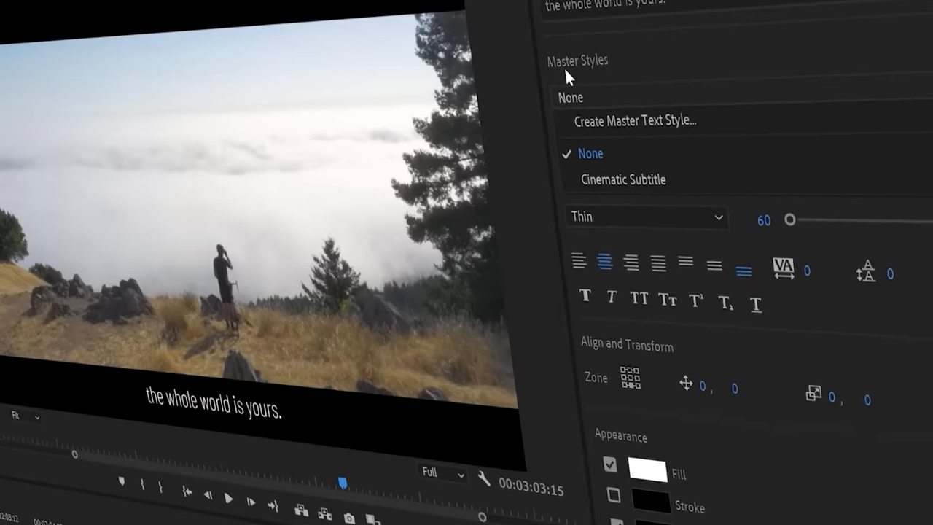
pyautogui.click(623, 179)
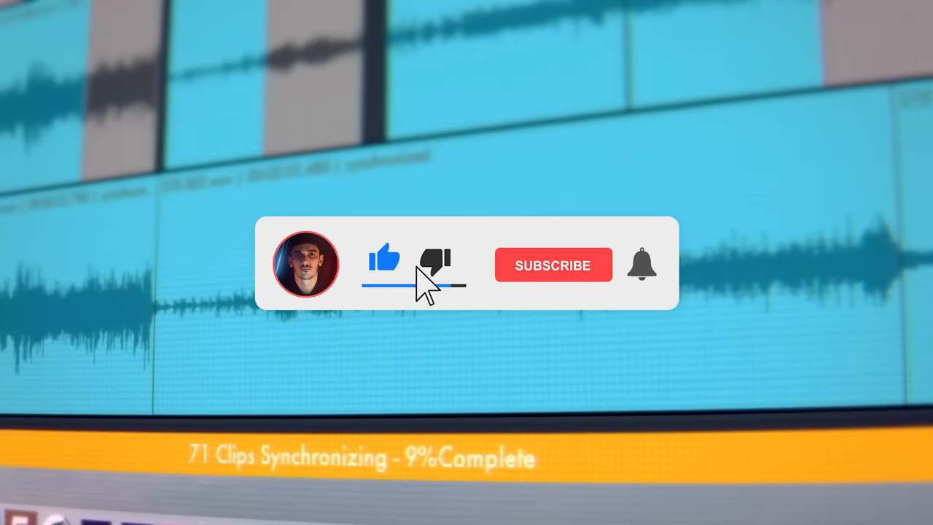
pyautogui.click(553, 265)
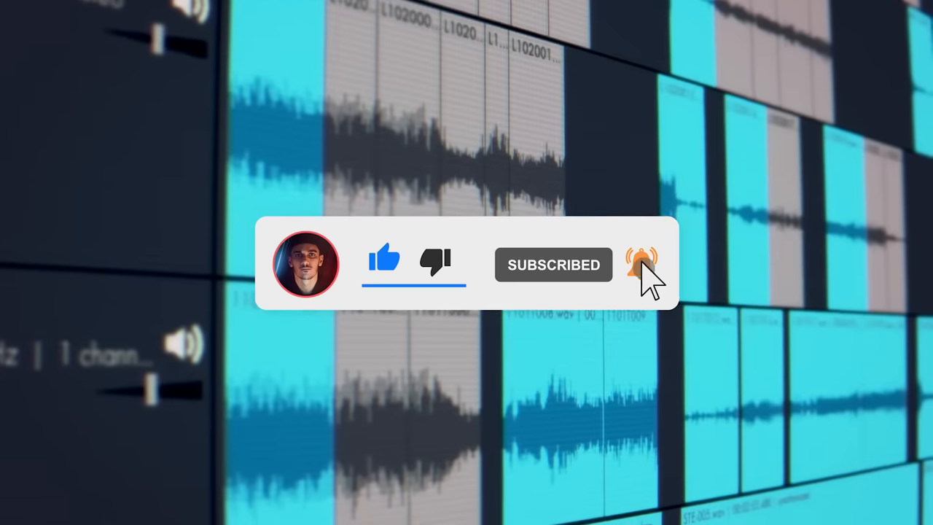